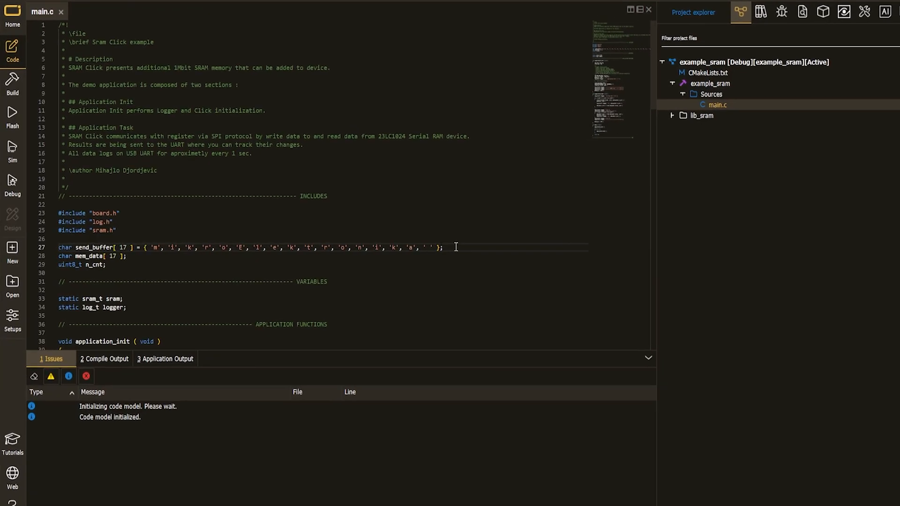
# - Show the context menu of code actions for send_buffer on line 27 of main.c
pyautogui.rightClick(84, 247)
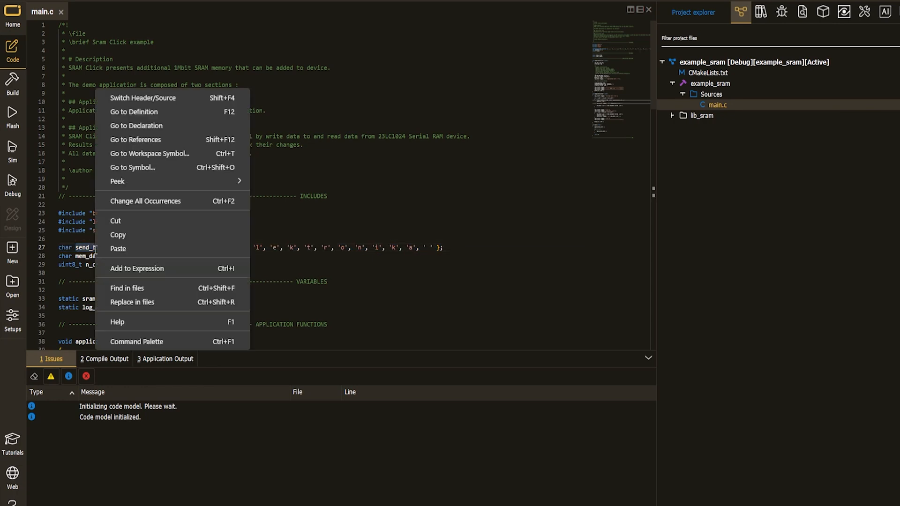
# - Search all project files for send_buffer and jump to one of its three matches in main.c
pyautogui.click(126, 287)
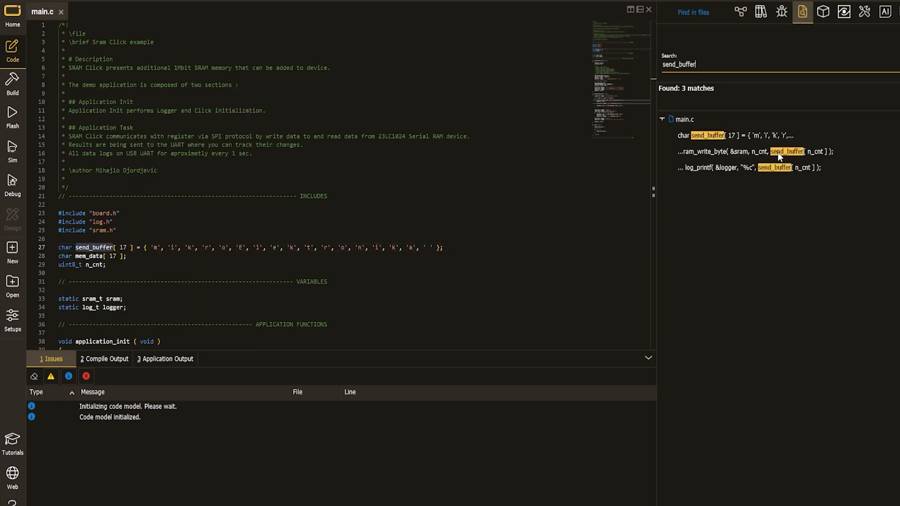
pyautogui.click(752, 152)
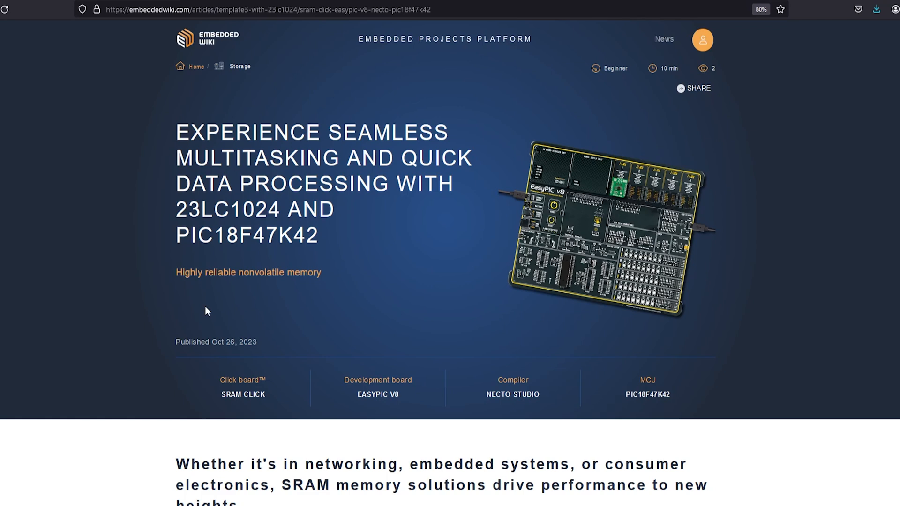
# - Browse the article's sram.h code example, then its development board and MCU sections
pyautogui.scroll(-3)
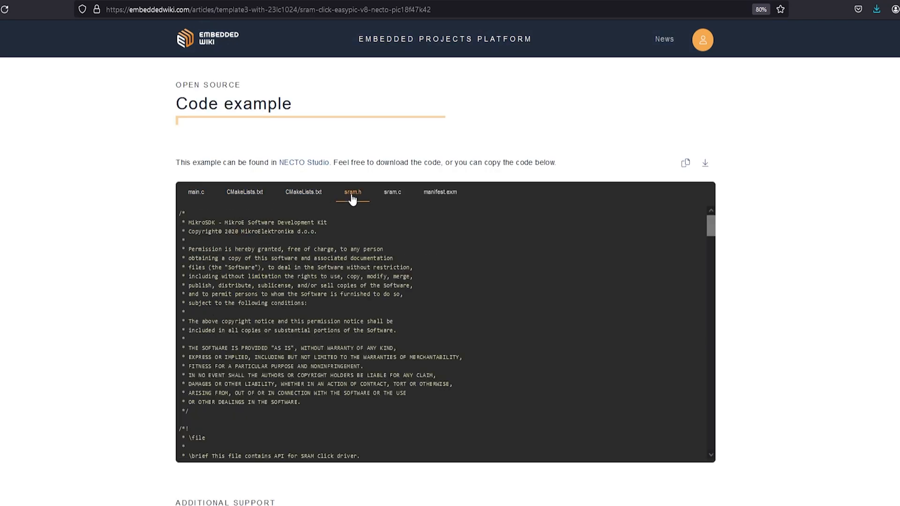
pyautogui.click(440, 191)
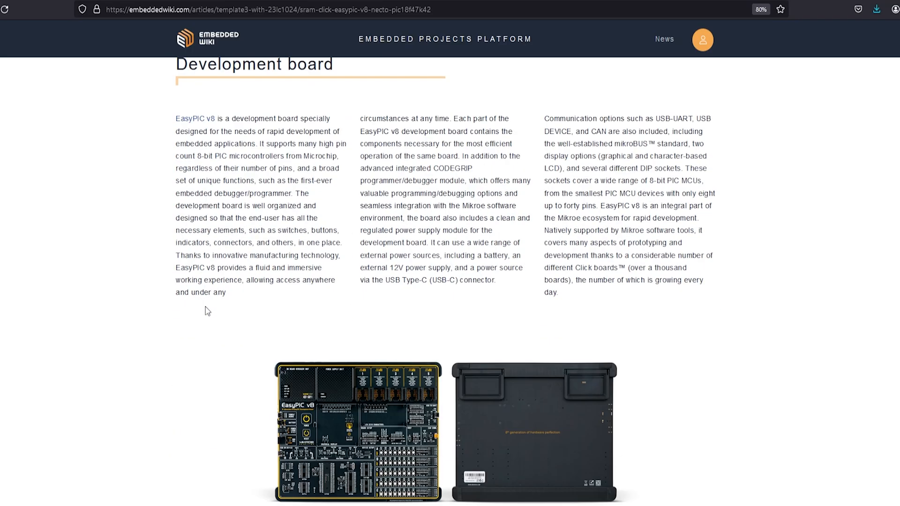
pyautogui.scroll(-3)
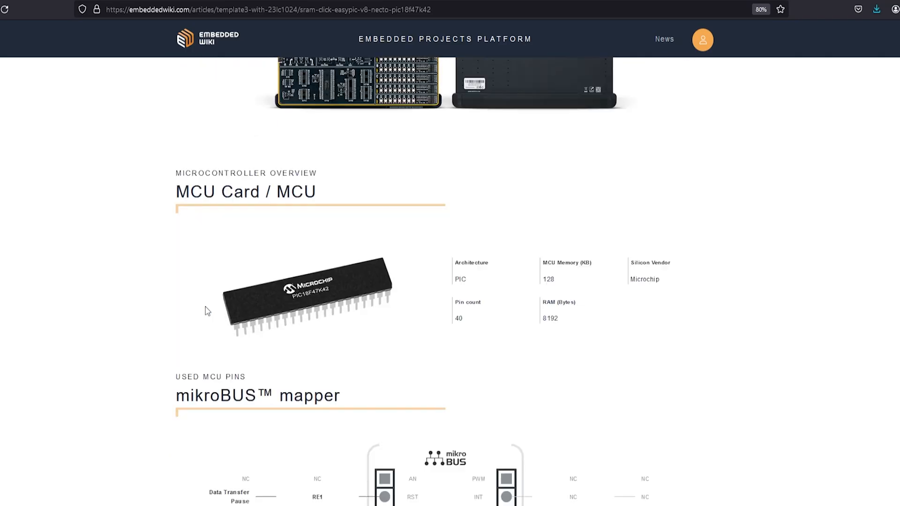
pyautogui.scroll(-3)
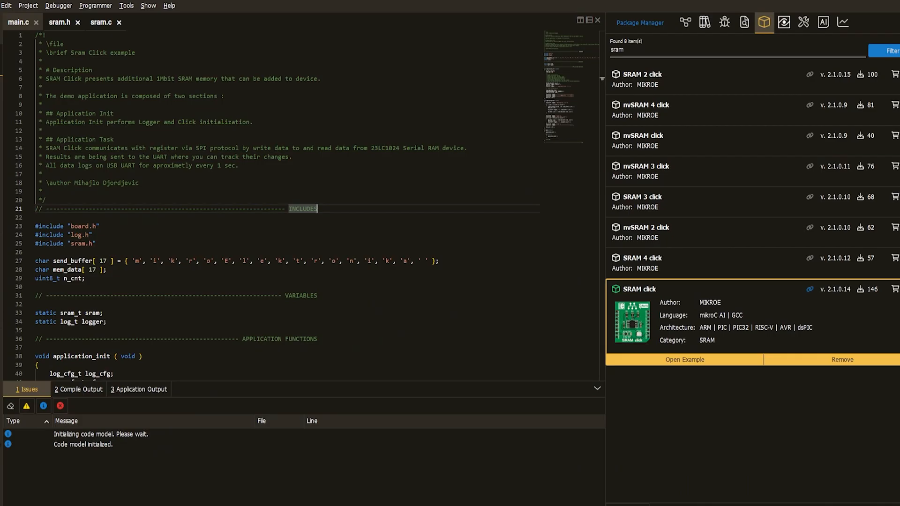
pyautogui.moveTo(743, 360)
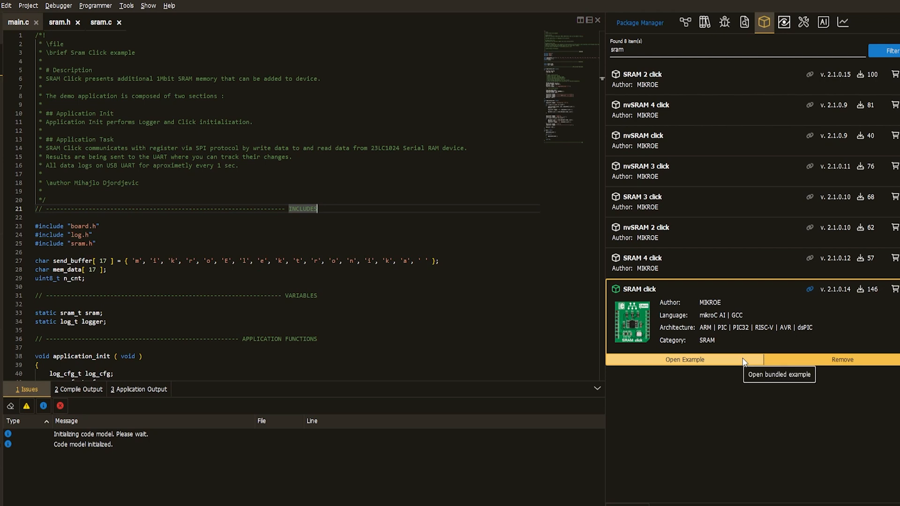